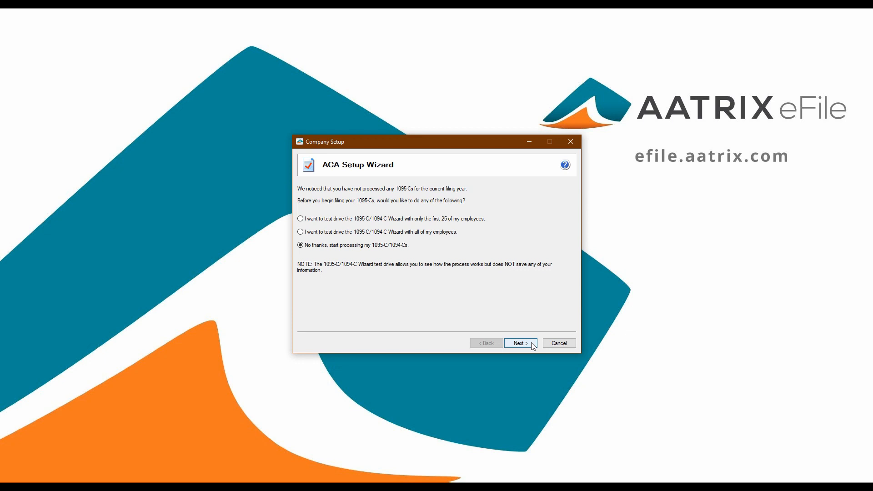
Skip the test drive with 'No thanks, start processing' to reach FEIN verification.
left_click(520, 343)
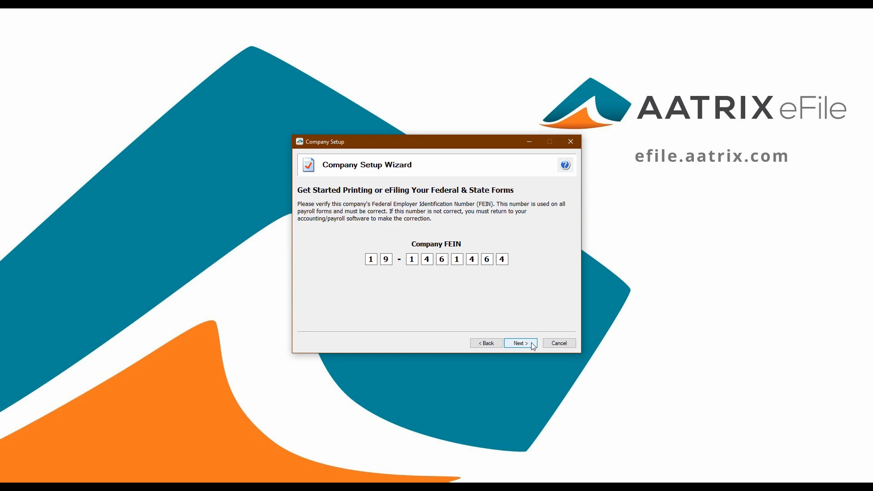
Accept the company FEIN and pass the Multiple ACA Data Files question.
left_click(521, 343)
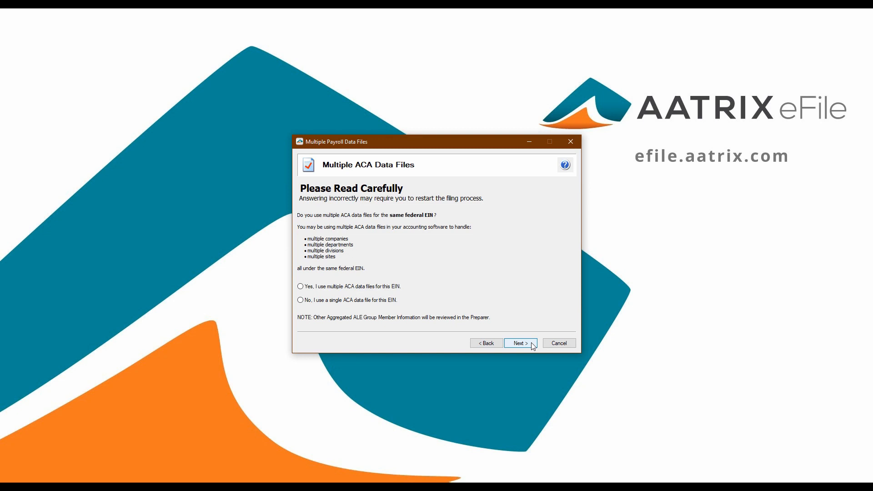
left_click(520, 342)
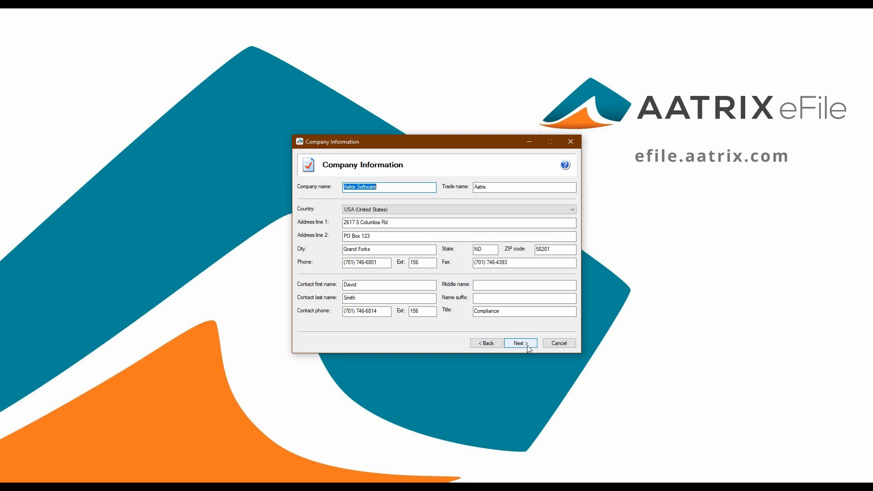
Accept Company Information and confirm 'I am filing for my company/employer'.
left_click(520, 342)
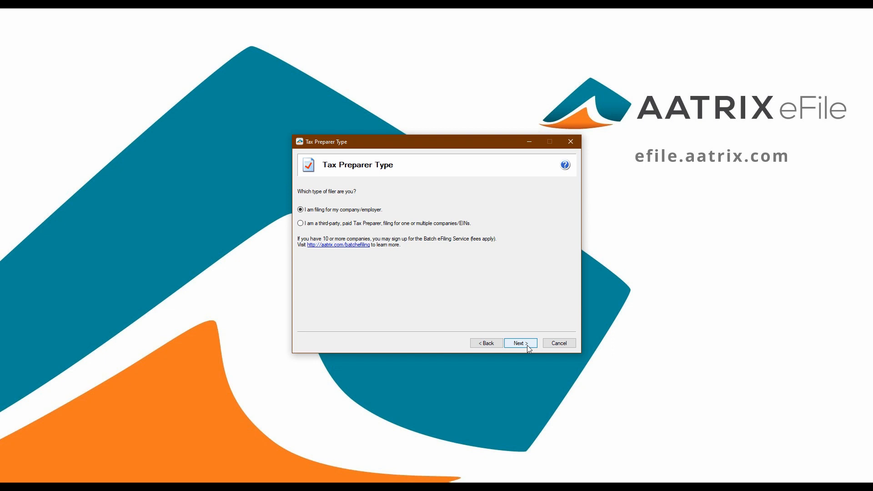
left_click(520, 342)
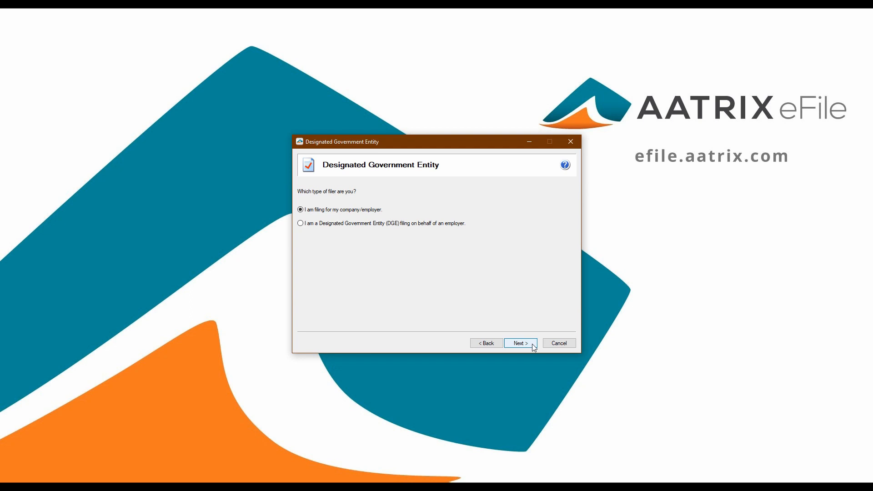
Keep 'I am filing for my company/employer' on Designated Government Entity and continue.
left_click(519, 343)
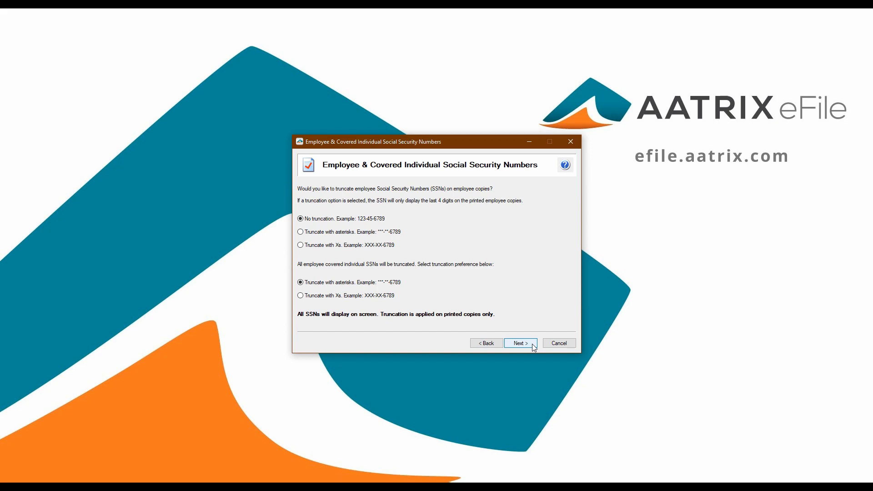
Accept SSN truncation, check the California state selection, and show CA monthly employee counts.
left_click(520, 342)
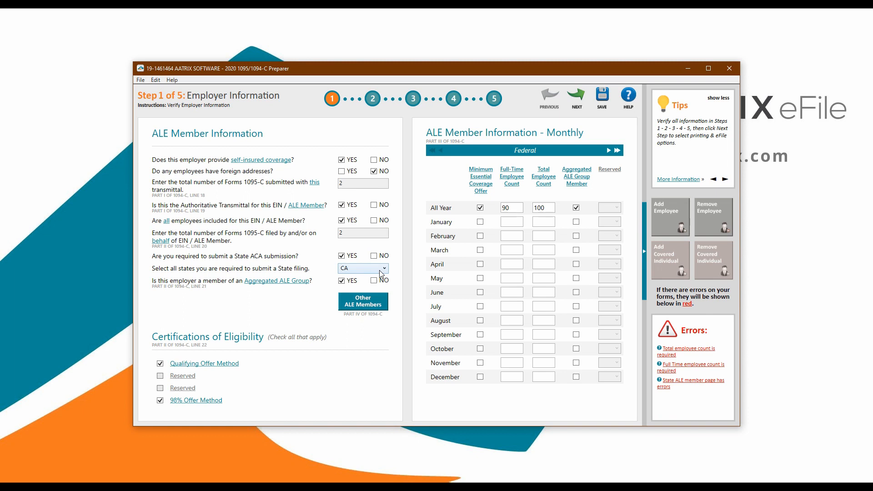
left_click(384, 267)
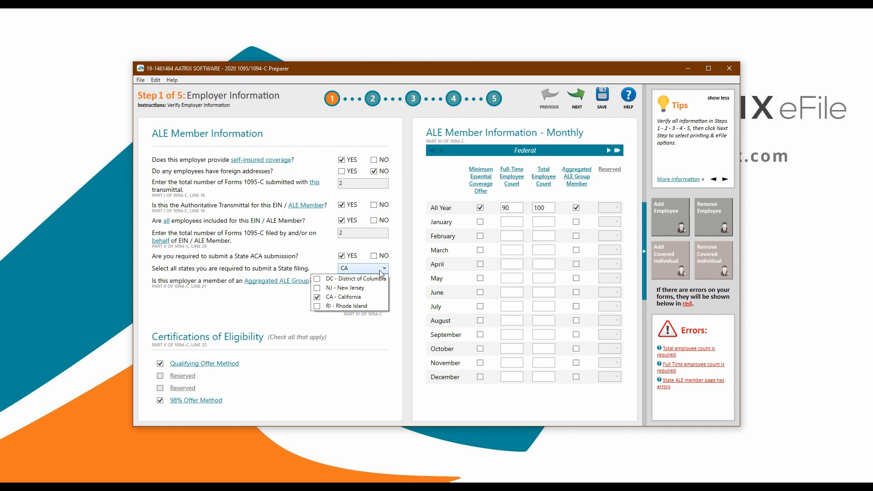
left_click(383, 268)
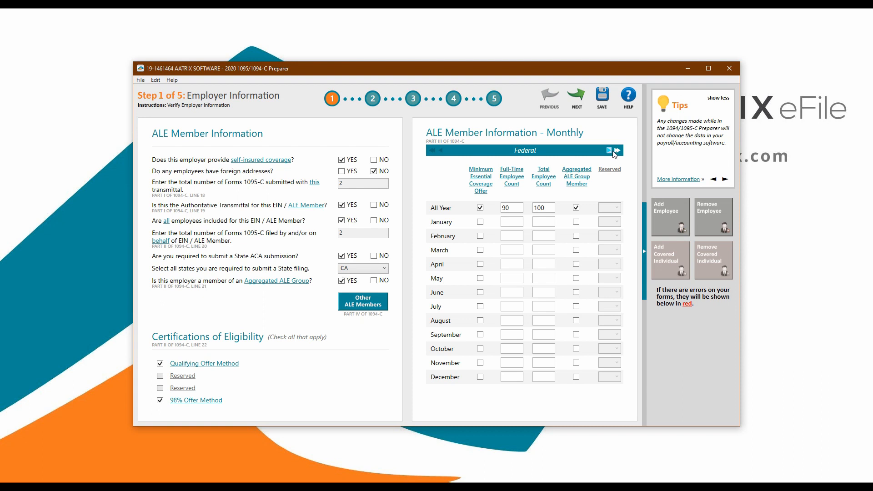
left_click(616, 150)
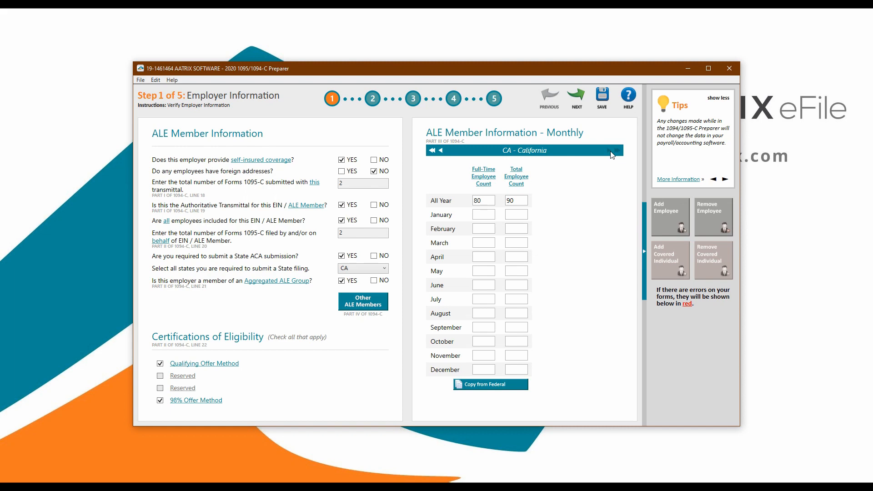
Advance to Step 2, Employee Contact Information, for SMITH and DOE.
left_click(576, 98)
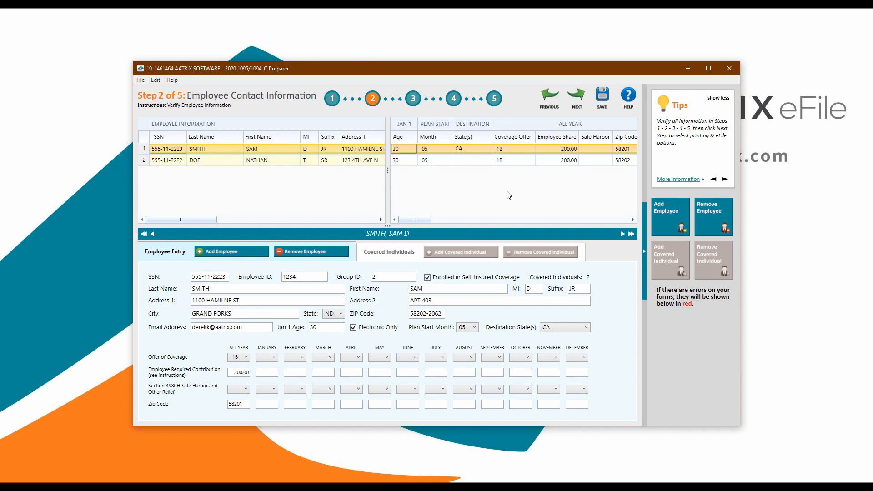
mouse_move(515, 208)
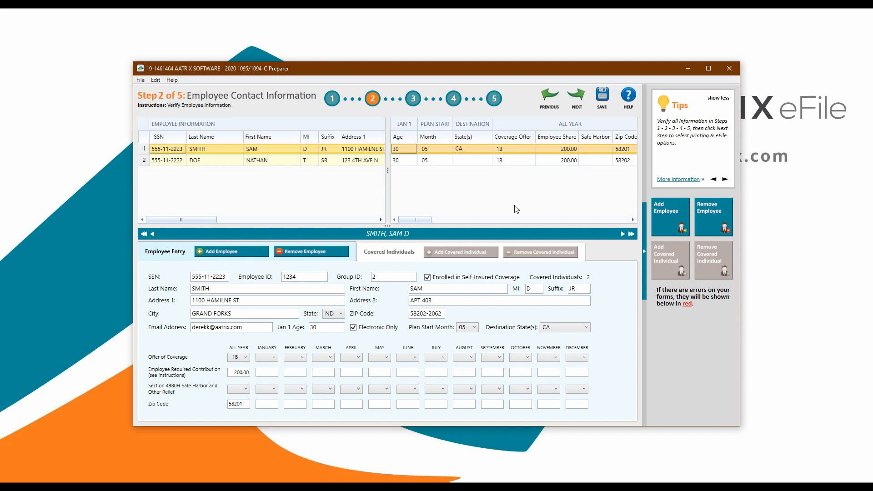
Pass Step 3 Covered Individuals to reach Step 4 Employee Electronic Delivery.
left_click(576, 99)
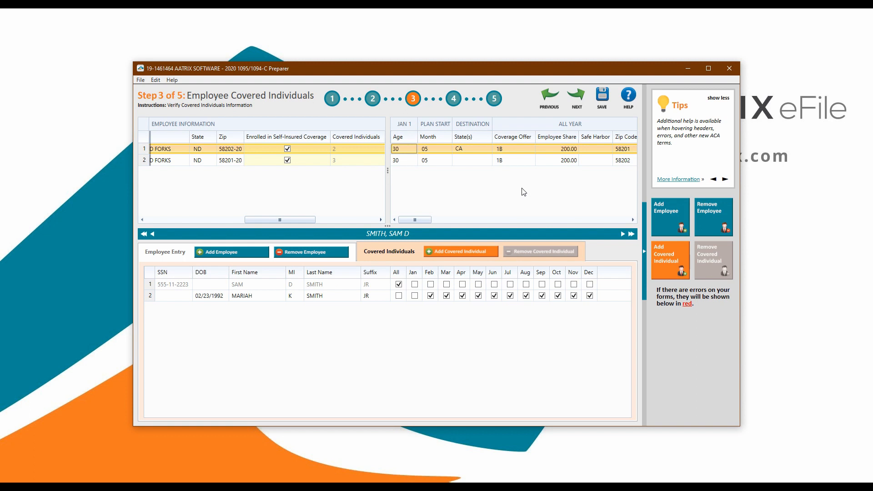
left_click(575, 100)
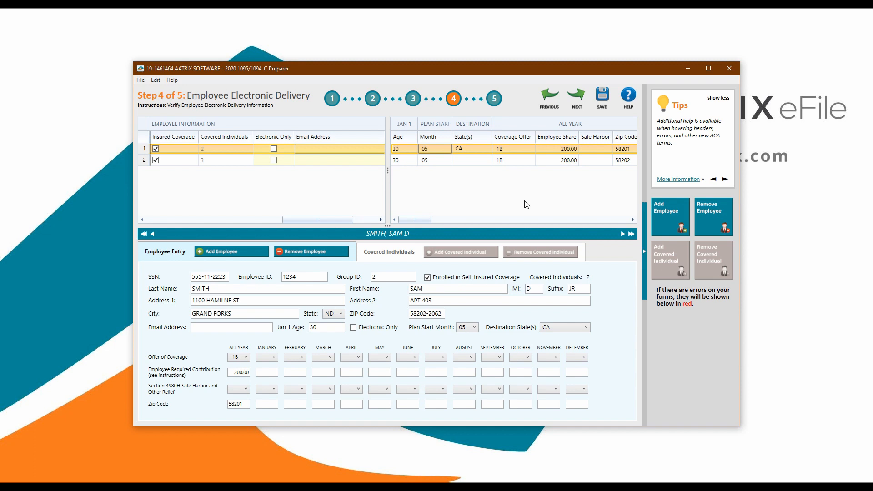
Advance to Step 5 of 5, Employee Coverage, for both employees.
left_click(576, 96)
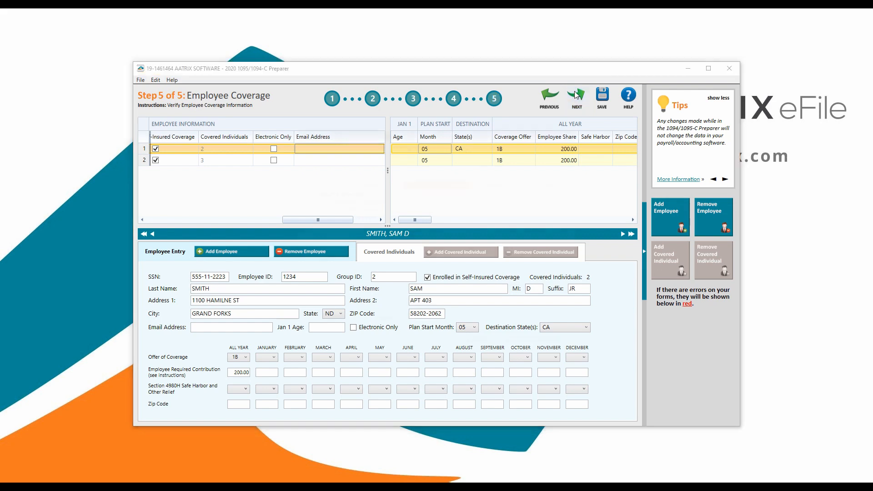
Finish Step 5 and get past Printing and eFiling Options to the PDF Archive offer.
left_click(576, 95)
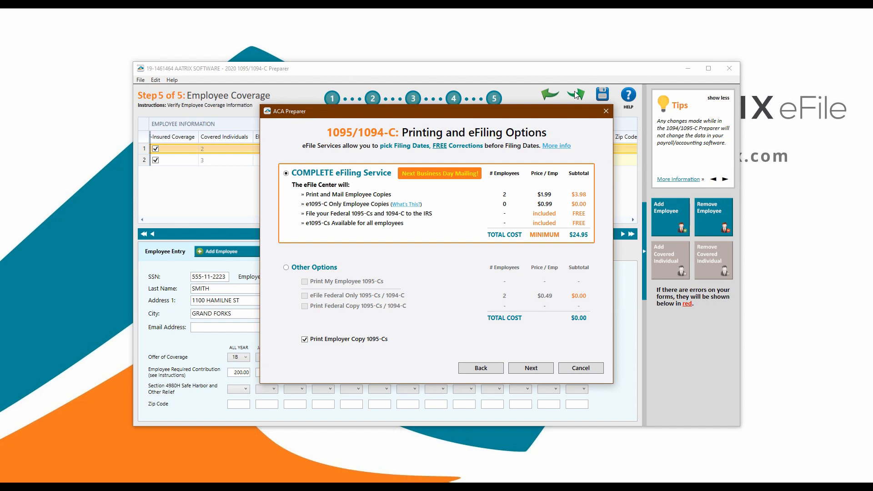
left_click(529, 367)
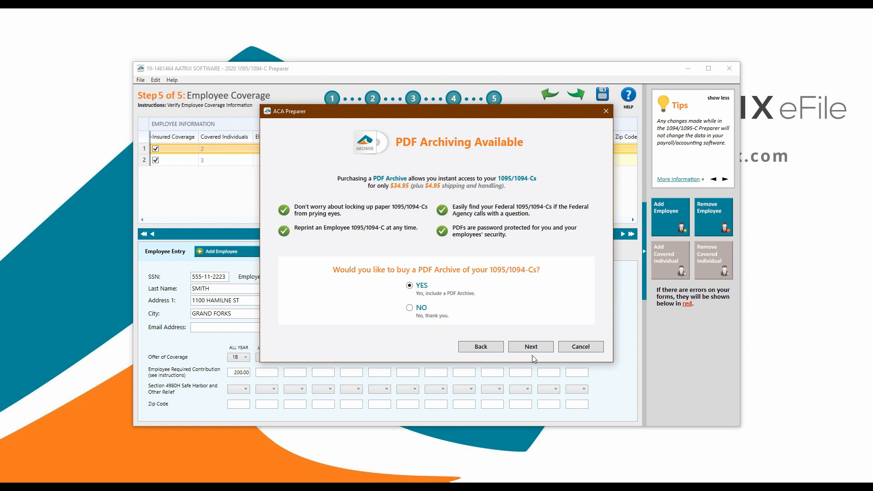
Accept the PDF Archive purchase and confirm Review Data to open the Federal 1094-C.
left_click(529, 346)
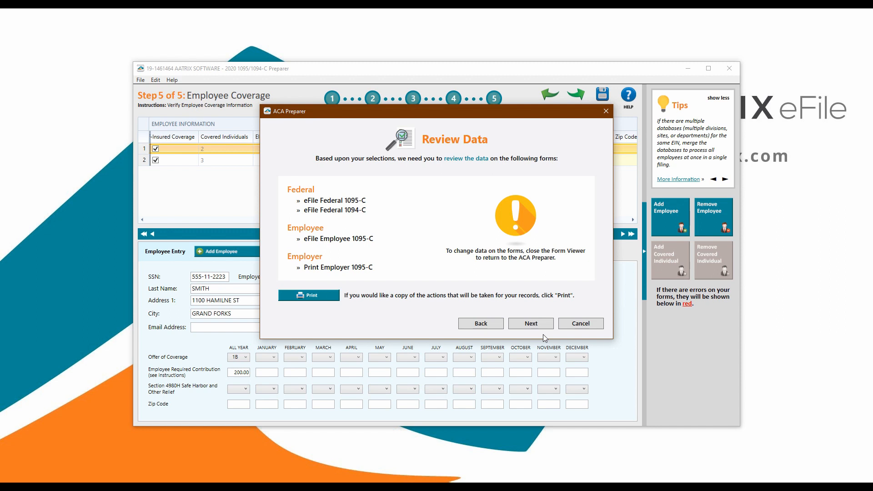
left_click(529, 323)
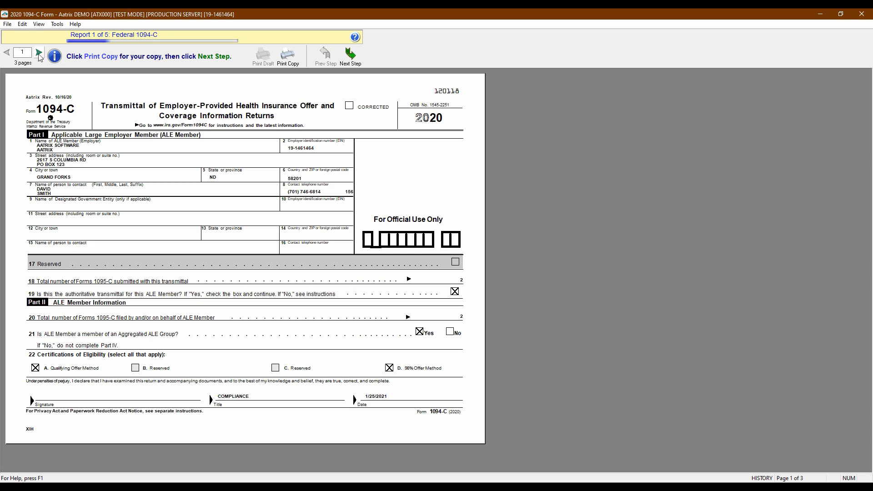
Page through the 1094-C, check the Federal 1095-C, and continue to eFile login.
left_click(38, 51)
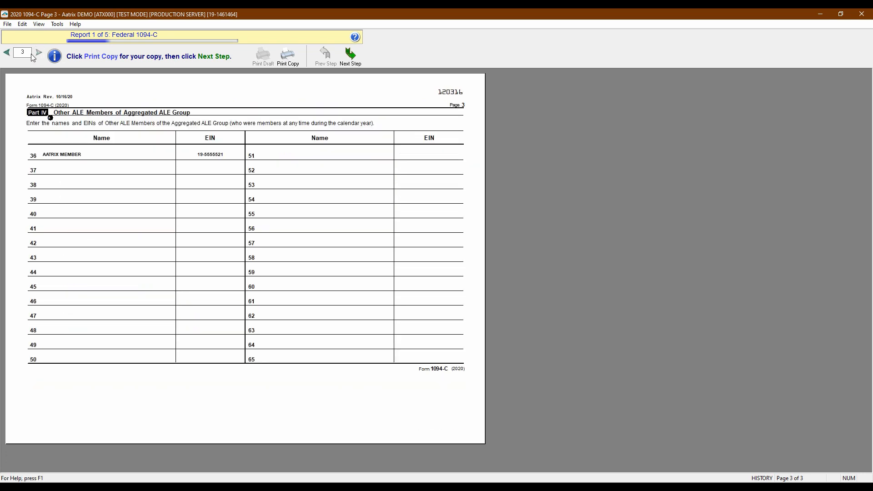
left_click(7, 53)
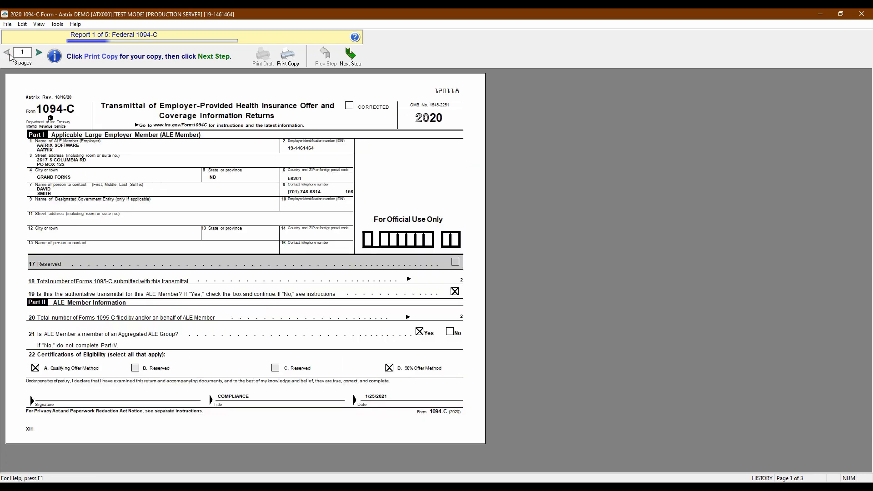
mouse_move(349, 57)
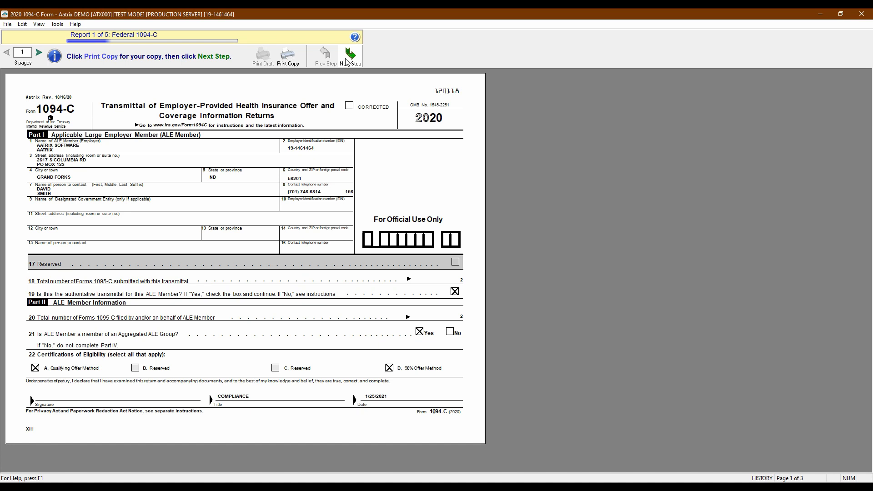
left_click(350, 55)
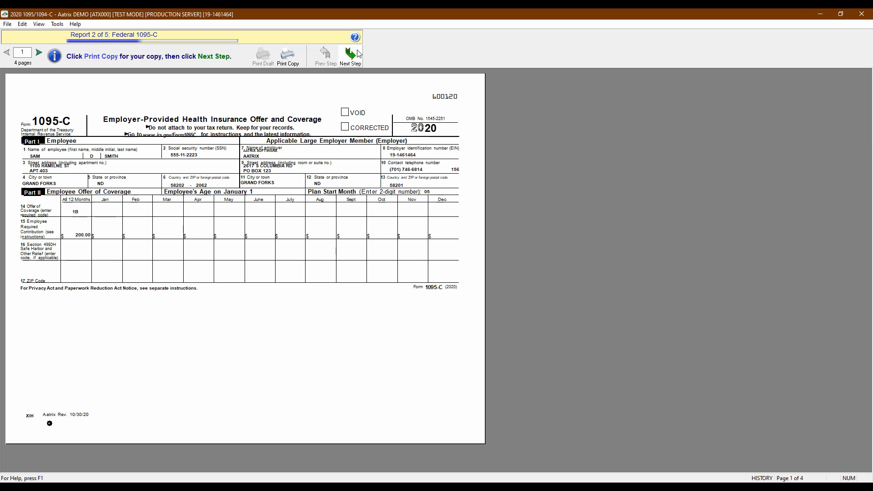
left_click(350, 56)
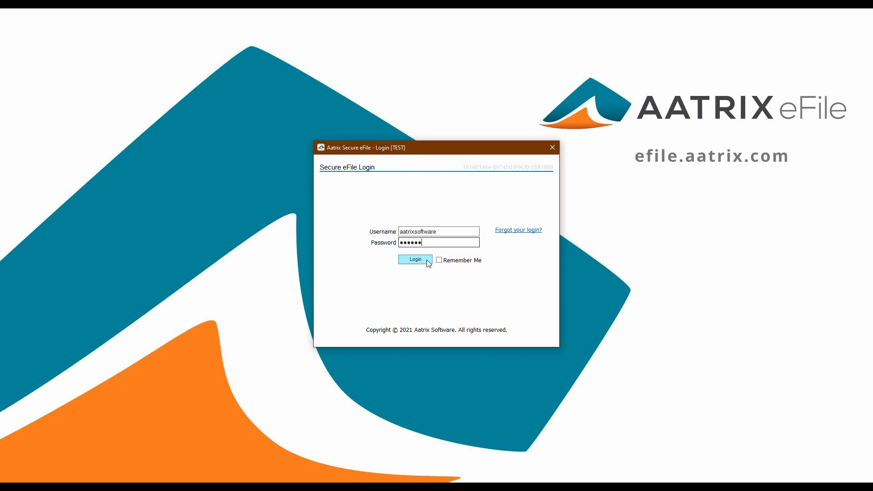
Log in, confirm enrollment information, and pick the ACA/W-2 combine mailing option.
left_click(414, 260)
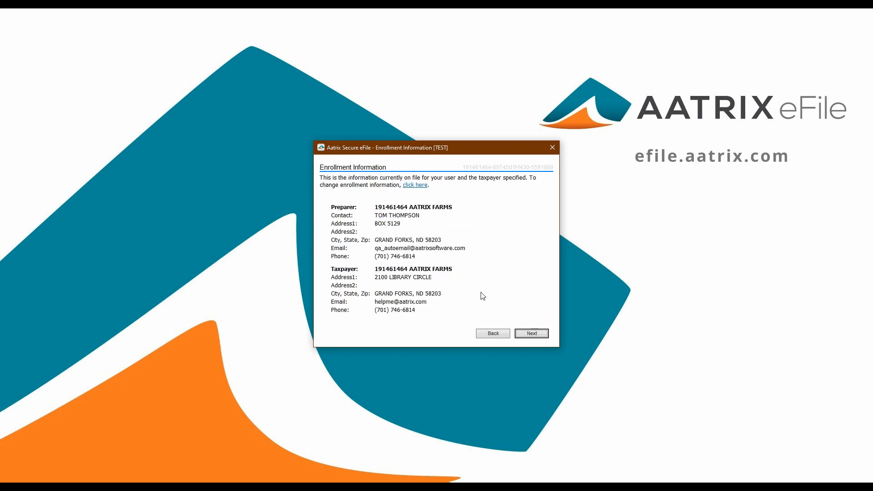
left_click(530, 333)
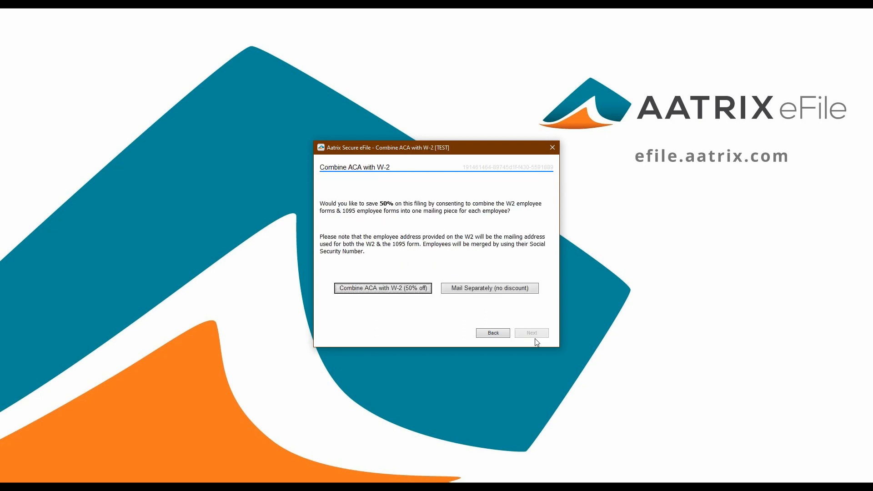
left_click(382, 288)
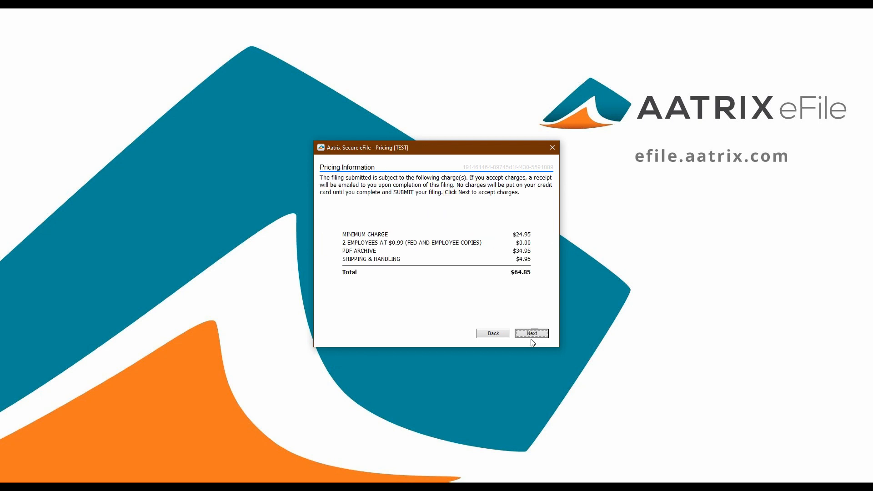
Accept the $64.85 pricing, submission dates, and credit card billing details.
left_click(530, 333)
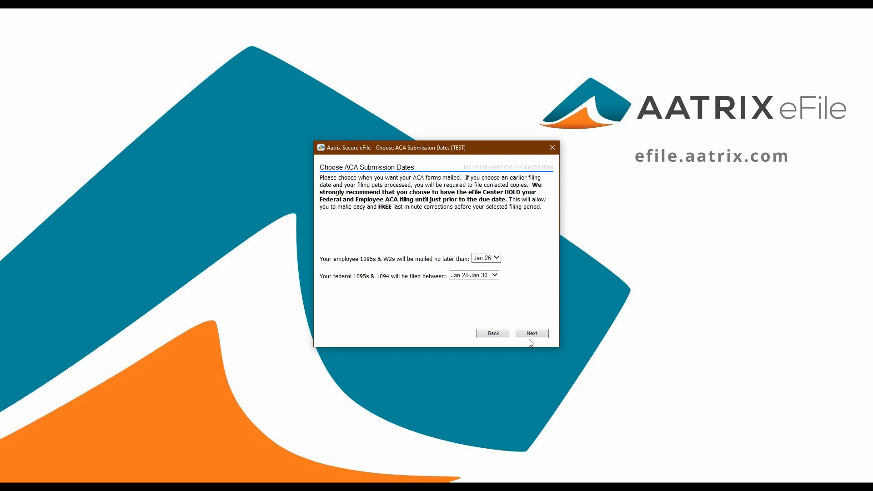
left_click(531, 333)
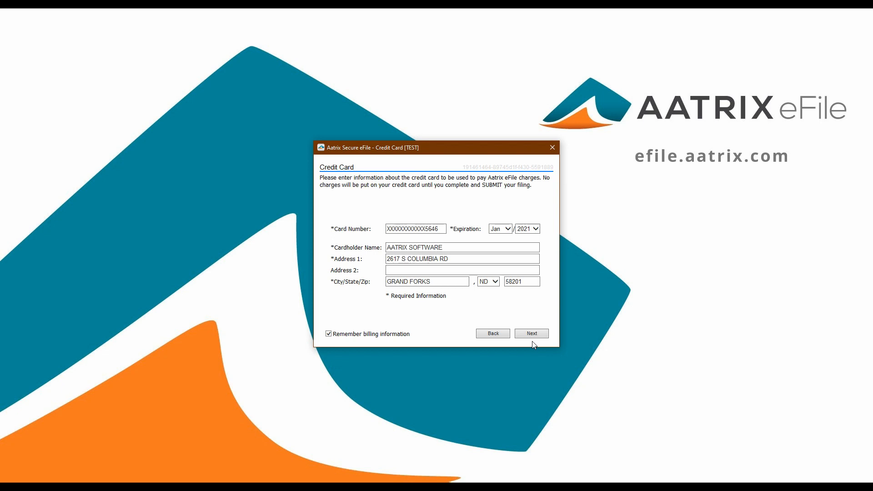
left_click(530, 333)
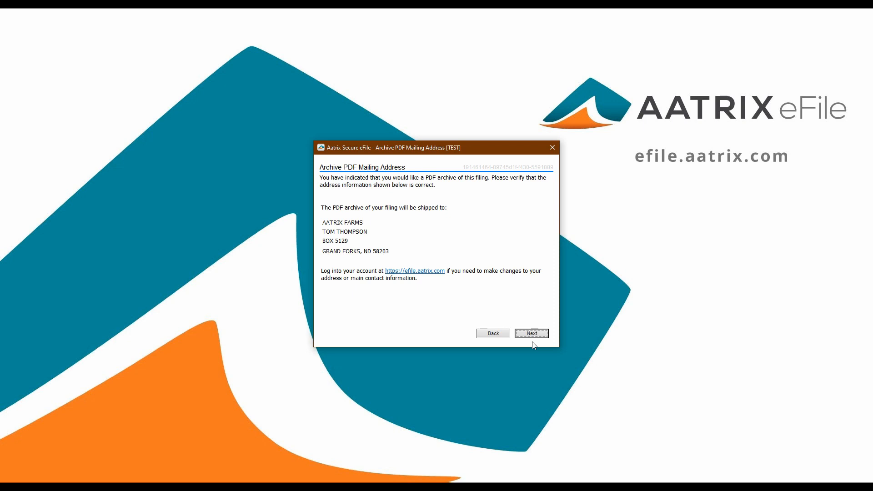
left_click(530, 332)
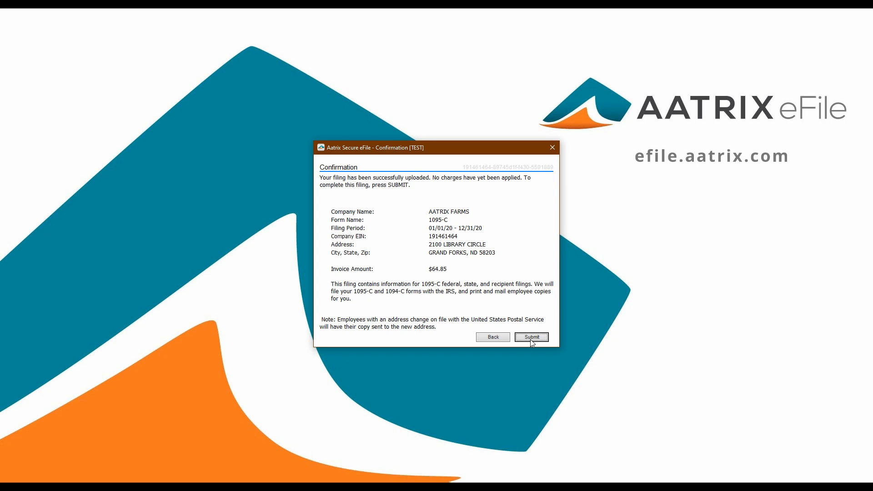
left_click(530, 337)
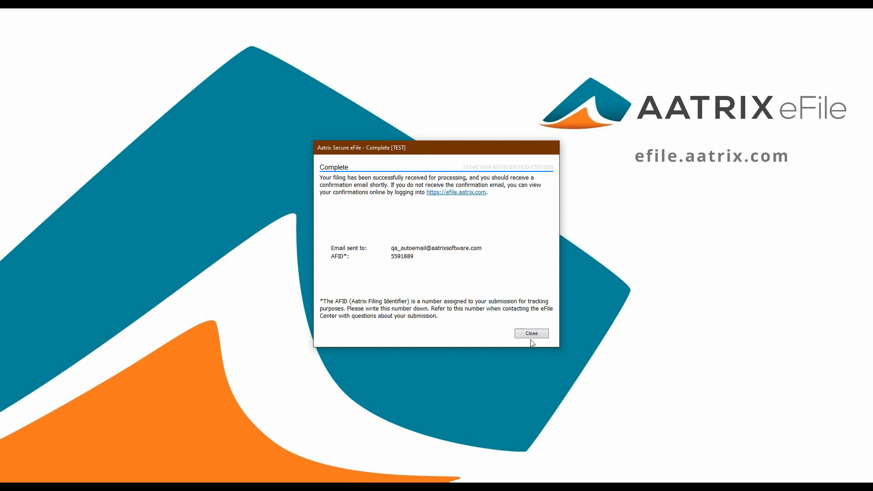